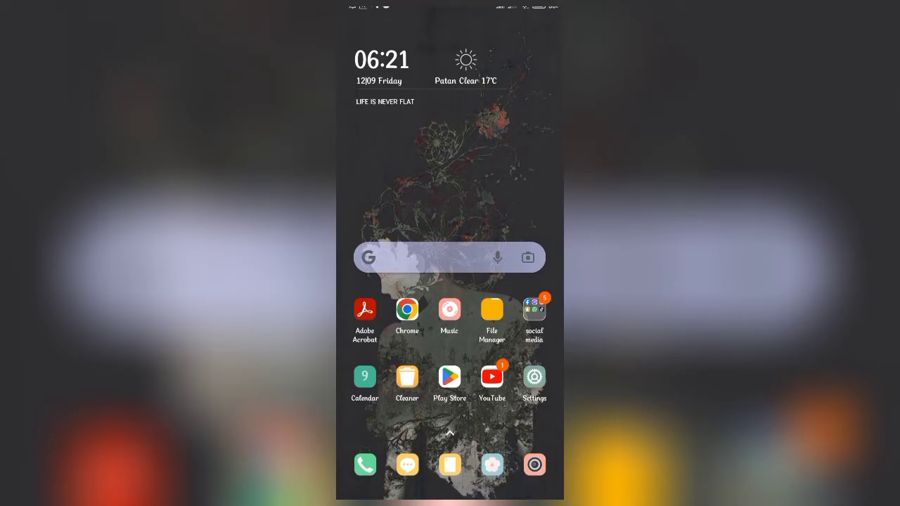
Scroll the home screen to reach Viber and the chat with the night-sky photo
{"action": "scroll", "scroll_direction": "left", "scroll_amount": 3}
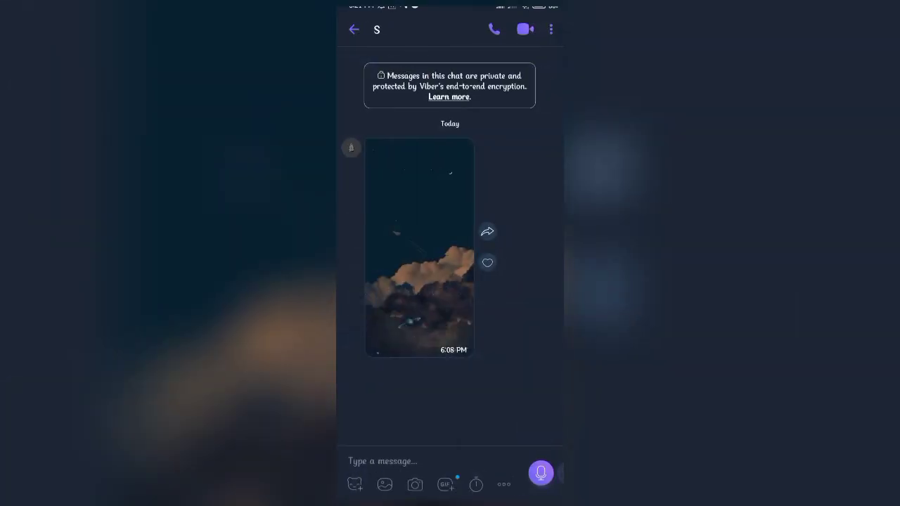
Open the night-sky photo full screen and show its options menu with save-to-gallery
{"action": "left_click", "coordinate": [418, 250]}
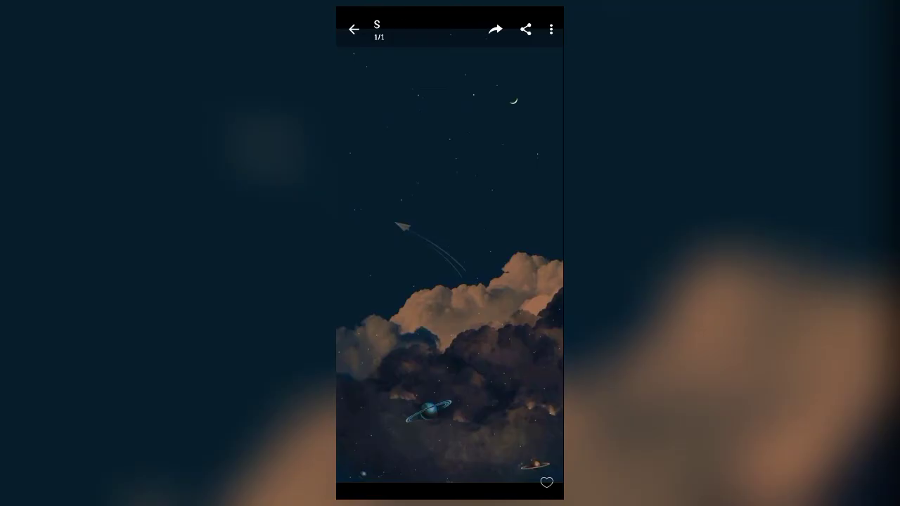
{"action": "left_click", "coordinate": [551, 29]}
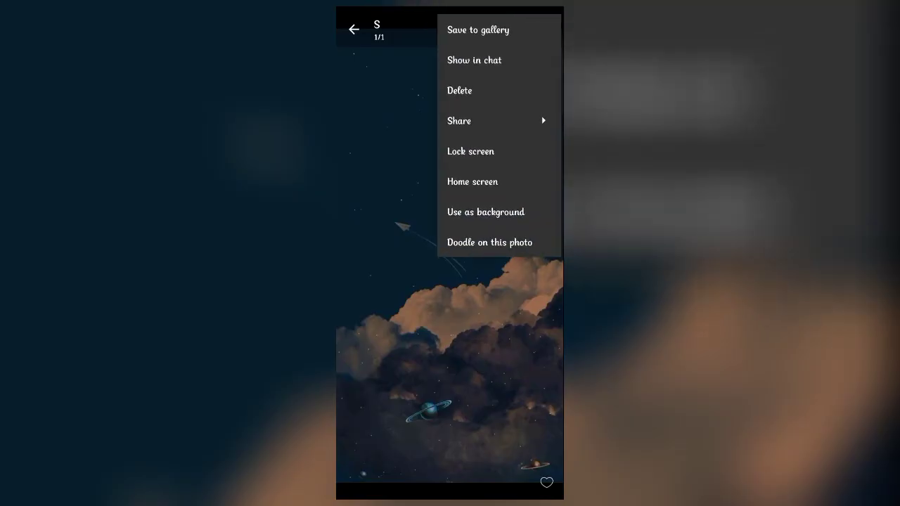